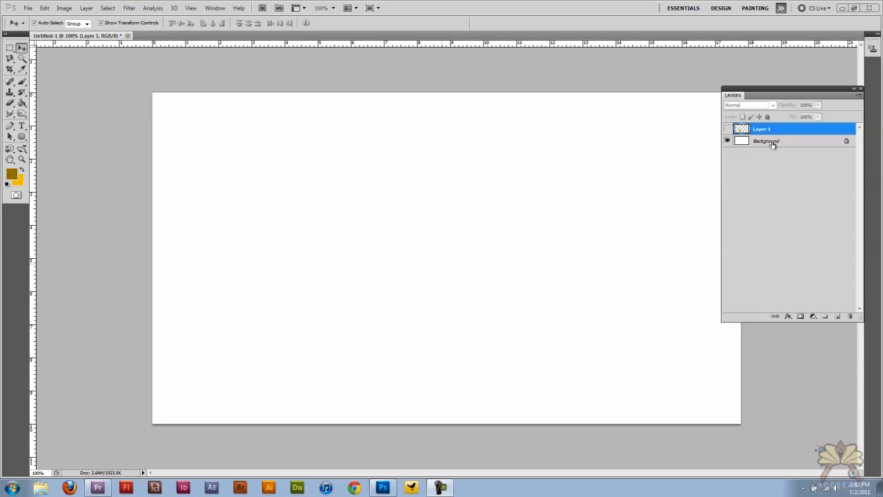
Select the white Background layer and unlock it
{"action": "left_click", "coordinate": [772, 141]}
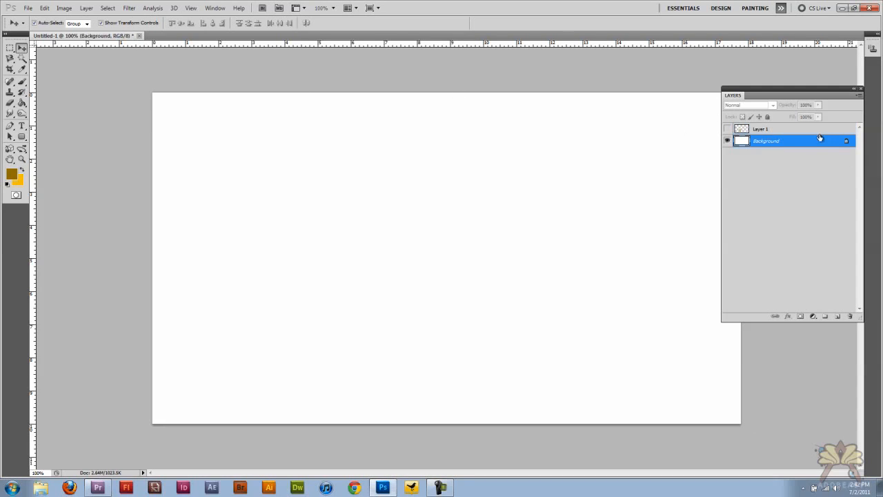
{"action": "double_click", "coordinate": [766, 140]}
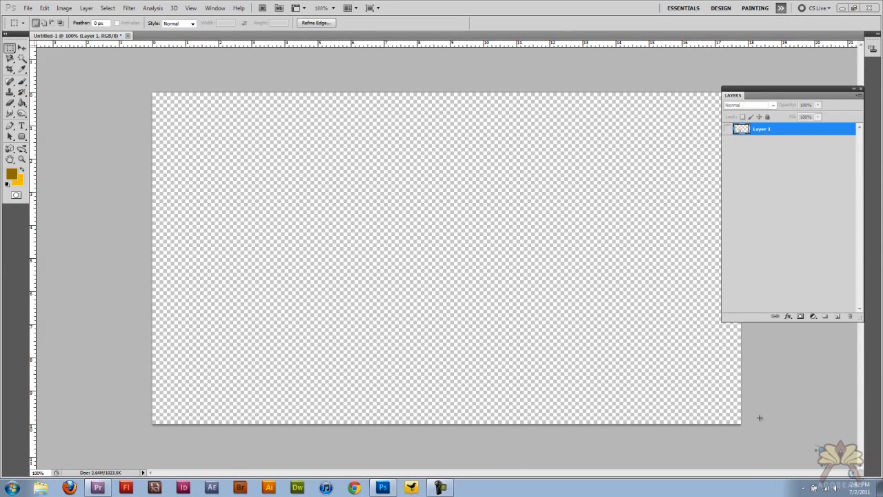
Show the Paths panel, start a new bar path, and place its bottom-right corner point
{"action": "left_click", "coordinate": [225, 8]}
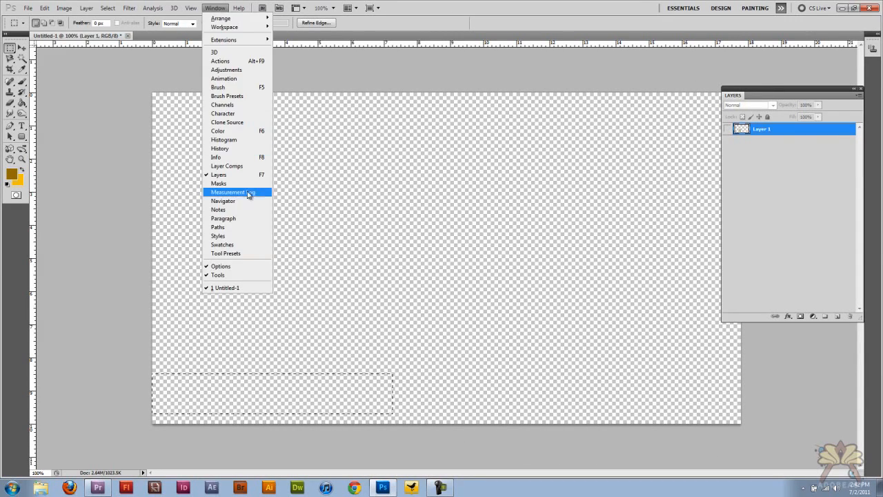
{"action": "left_click", "coordinate": [218, 227]}
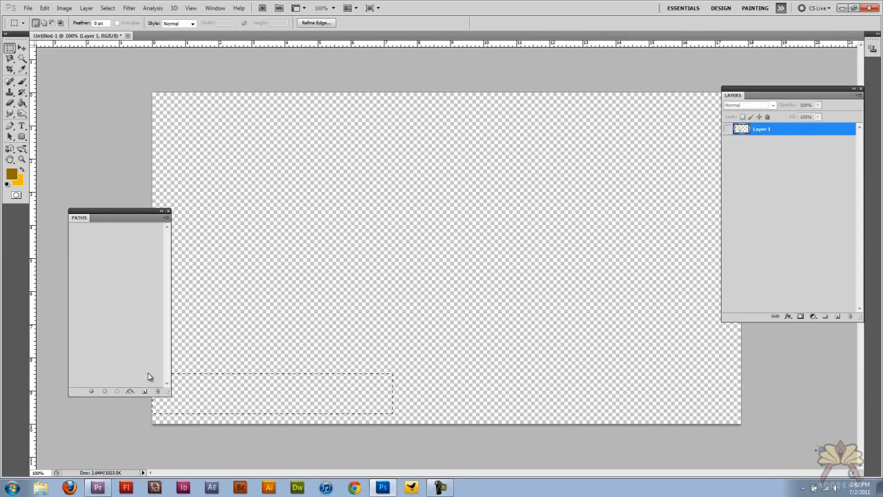
{"action": "left_click", "coordinate": [167, 210]}
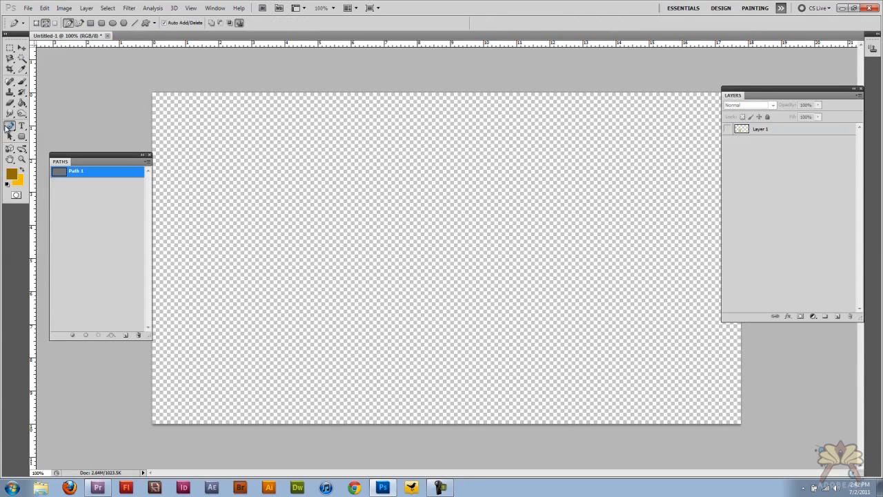
{"action": "mouse_move", "coordinate": [151, 388]}
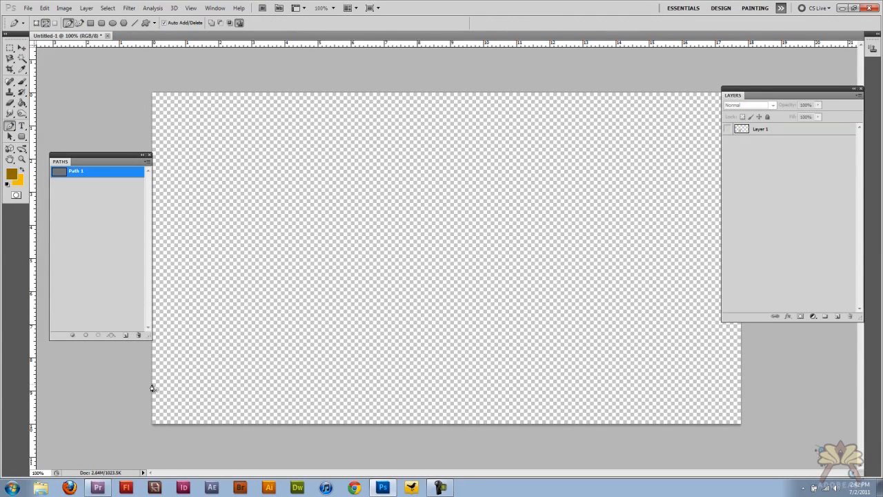
{"action": "mouse_move", "coordinate": [698, 391]}
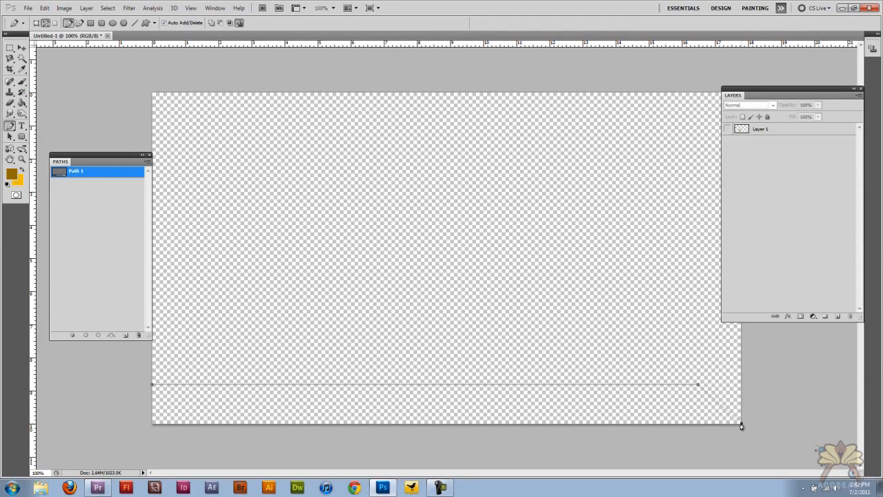
{"action": "left_click", "coordinate": [151, 429]}
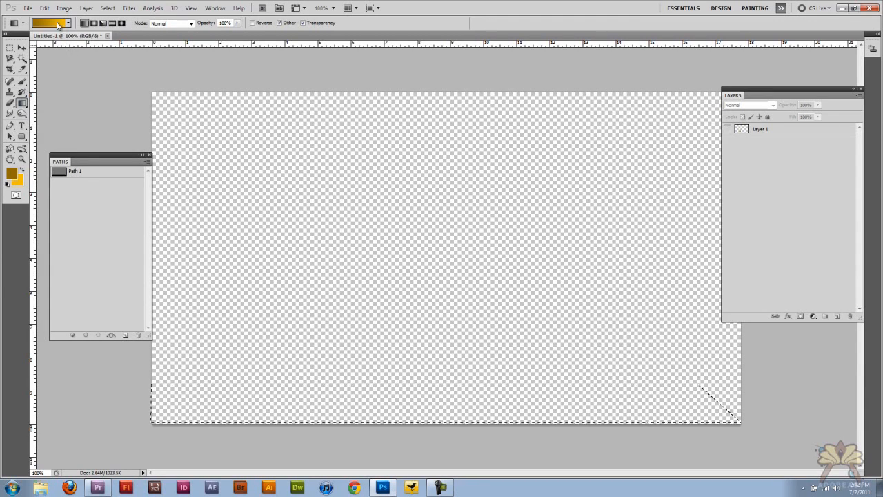
Set the gradient's left and right end stops to blue colours in the Gradient Editor
{"action": "left_click", "coordinate": [52, 22]}
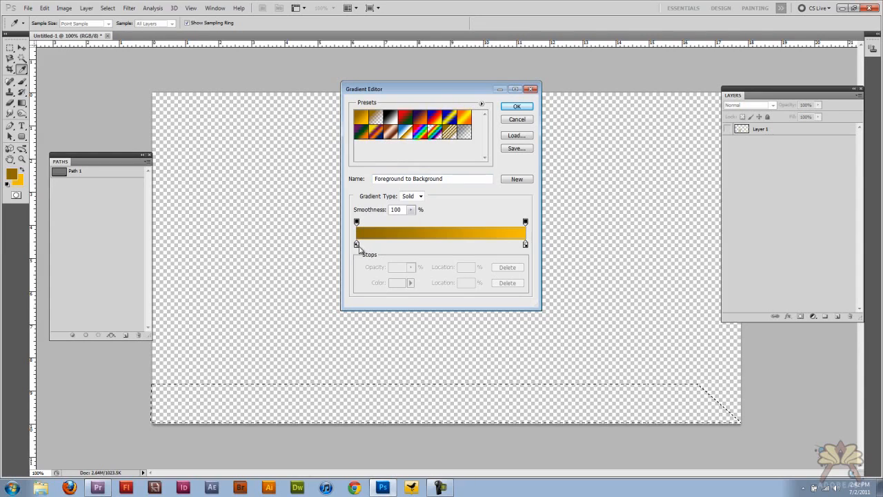
{"action": "double_click", "coordinate": [357, 244]}
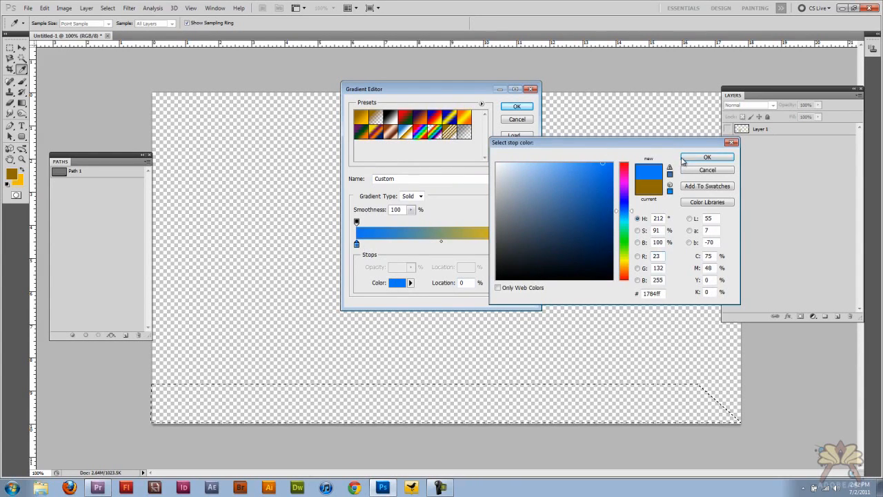
{"action": "left_click", "coordinate": [708, 157]}
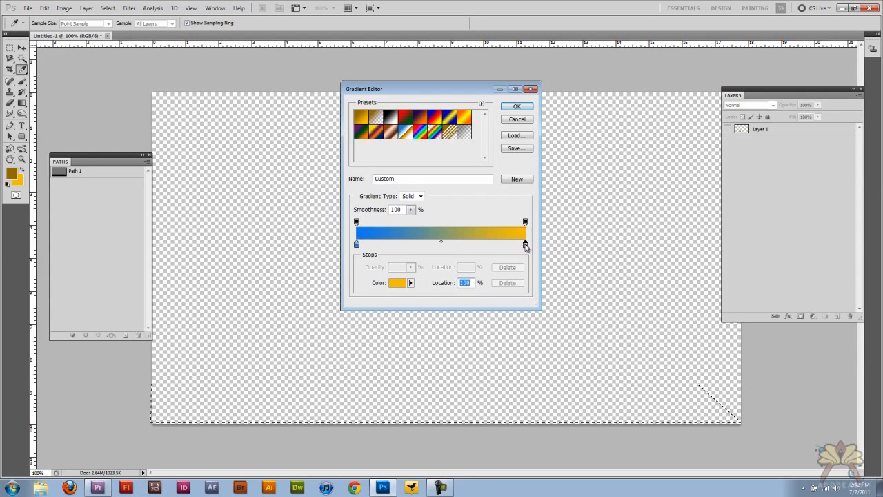
{"action": "left_click", "coordinate": [399, 283]}
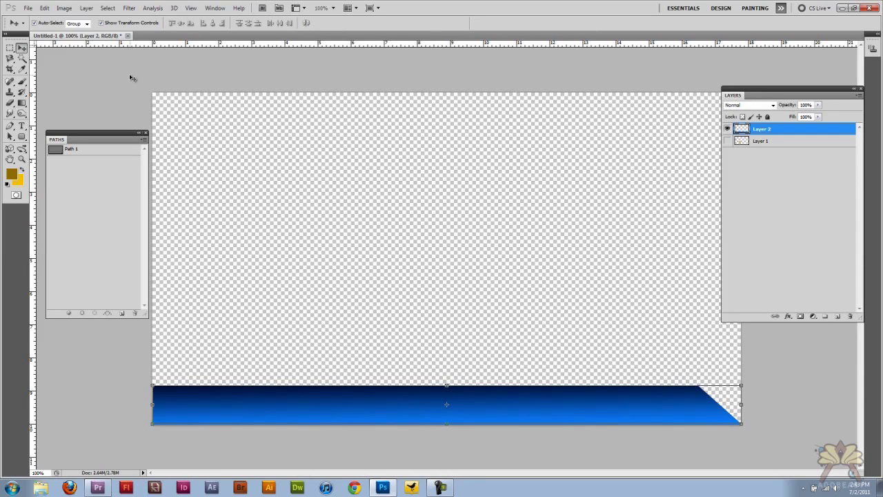
Confirm the image size stays 1280 by 720 pixels
{"action": "left_click", "coordinate": [64, 7]}
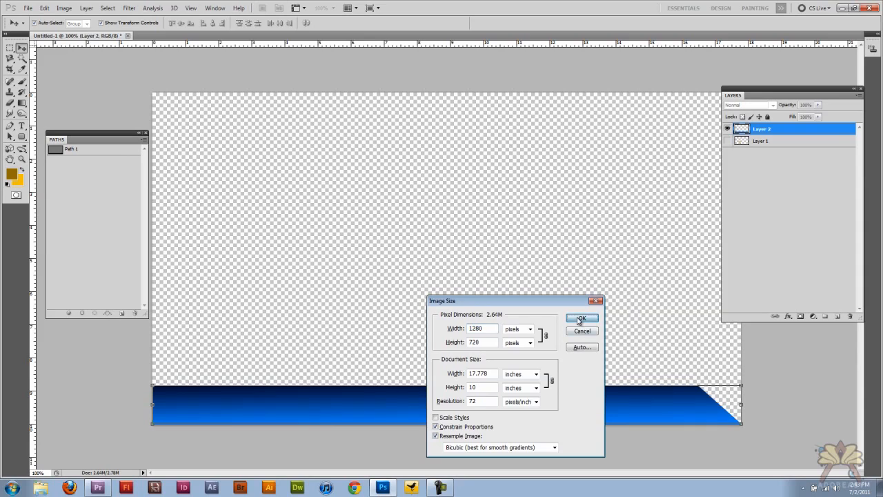
{"action": "left_click", "coordinate": [582, 319]}
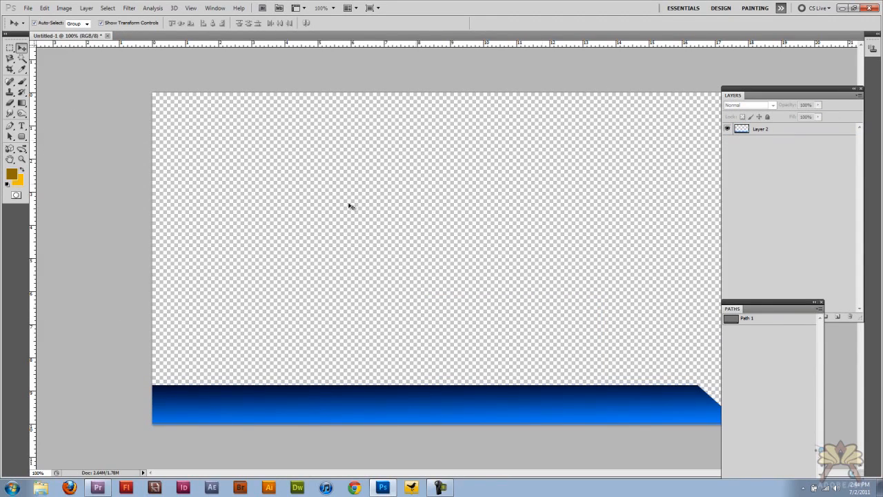
{"action": "mouse_move", "coordinate": [307, 213]}
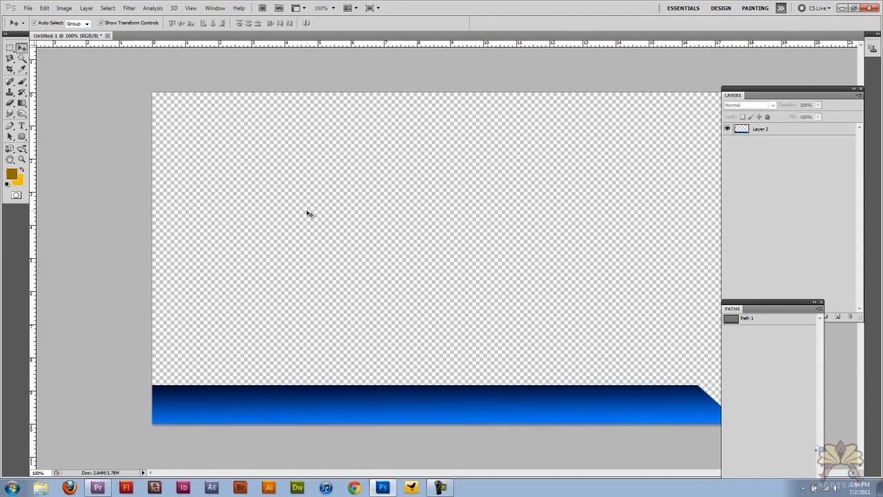
Save the bar as a transparent TIFF named 'graphic' in the tutorial folder
{"action": "left_click", "coordinate": [744, 364]}
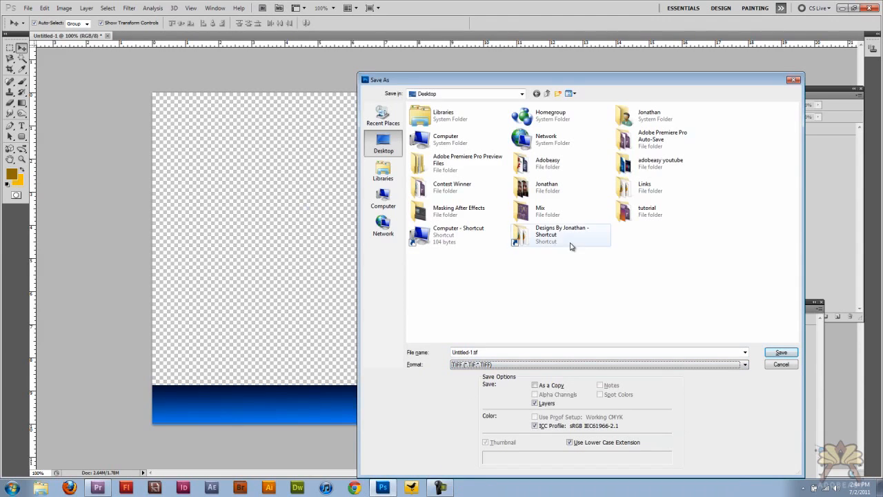
{"action": "double_click", "coordinate": [634, 211]}
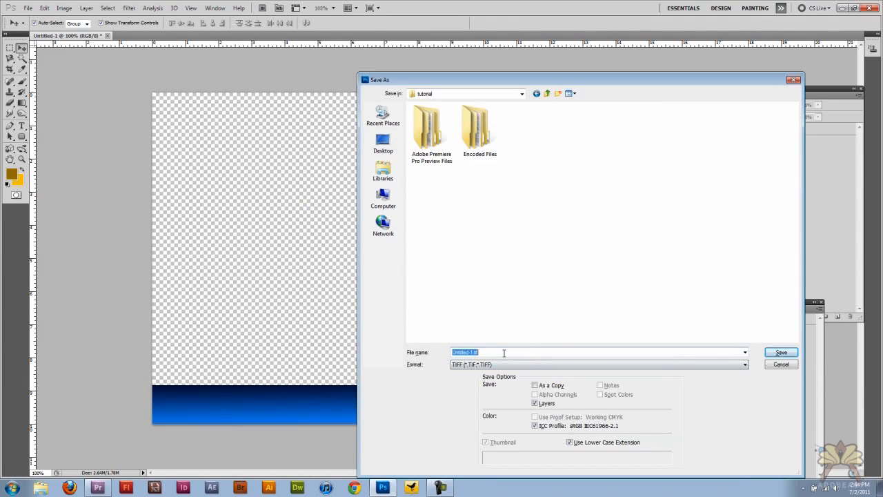
{"action": "type", "text": "graphic"}
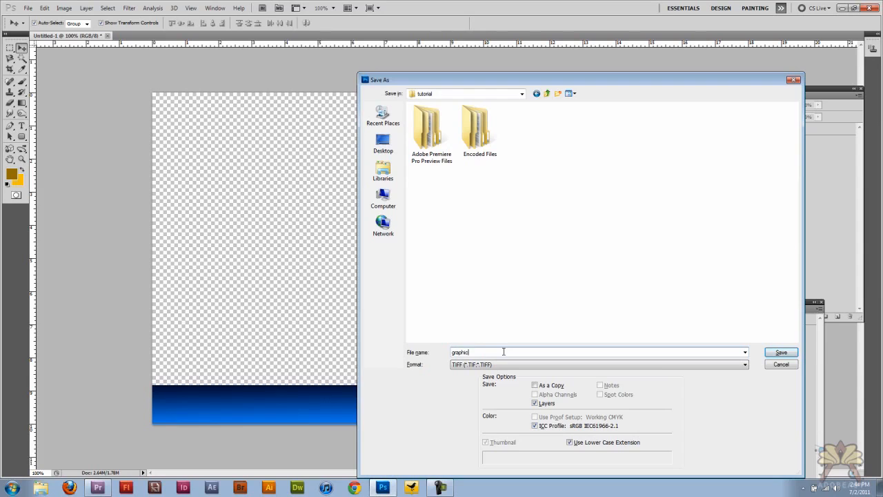
{"action": "left_click", "coordinate": [780, 352]}
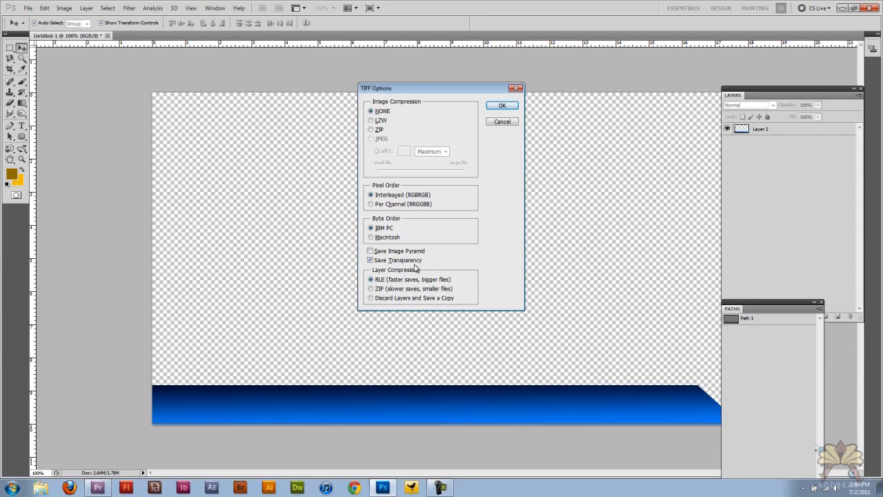
{"action": "mouse_move", "coordinate": [395, 266]}
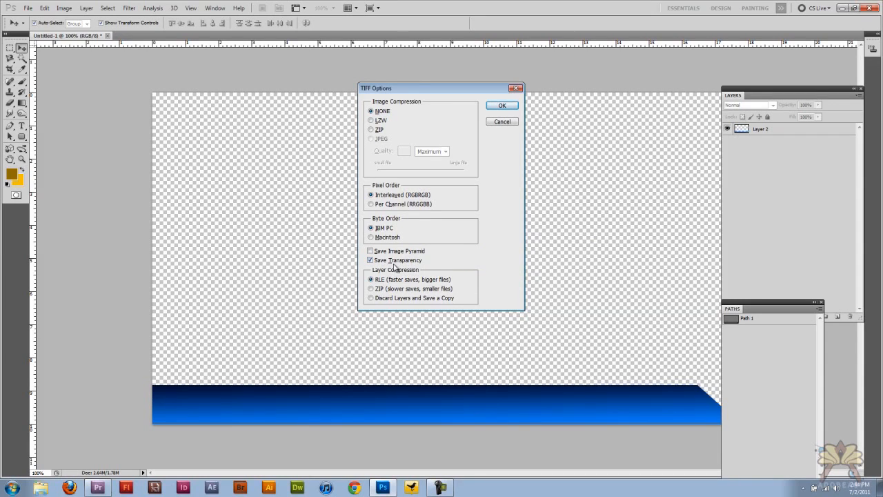
{"action": "left_click", "coordinate": [502, 105]}
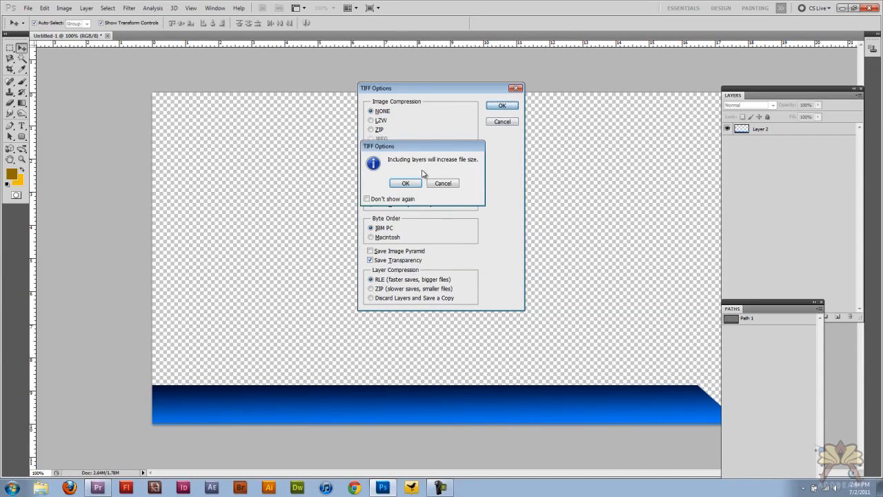
{"action": "left_click", "coordinate": [405, 183]}
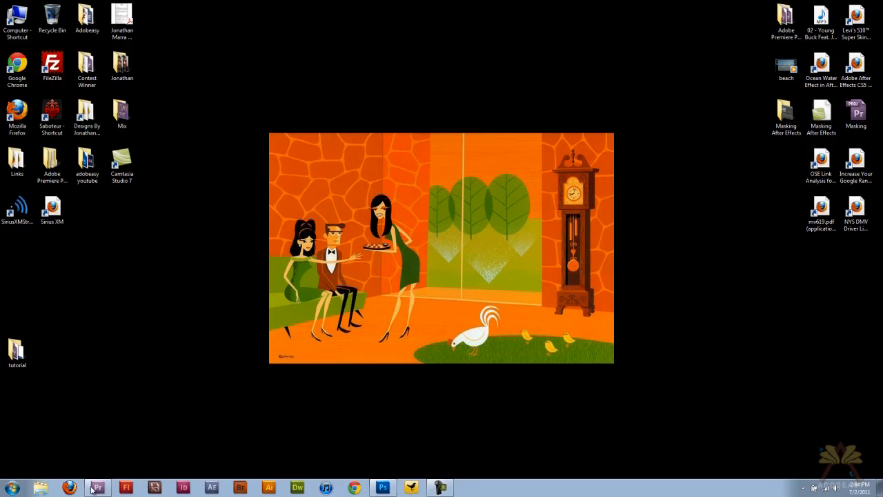
Switch to Premiere and import graphic.tif from the tutorial folder
{"action": "left_click", "coordinate": [97, 487]}
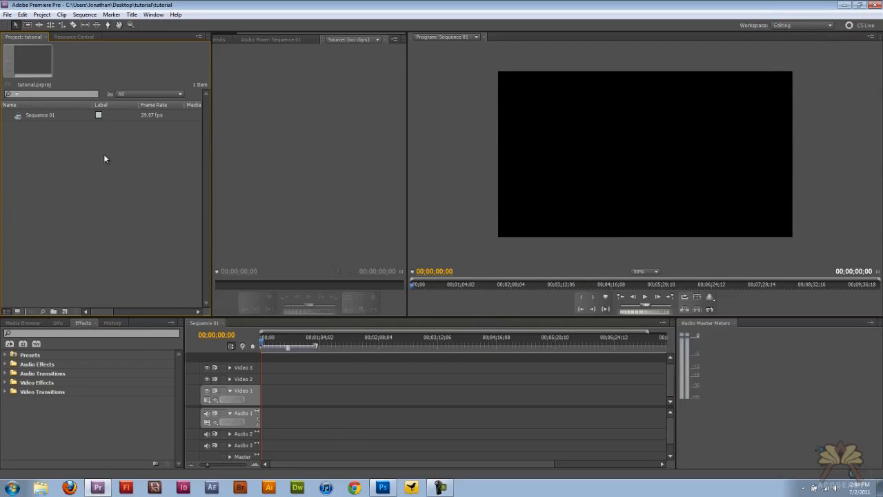
{"action": "left_click", "coordinate": [7, 15]}
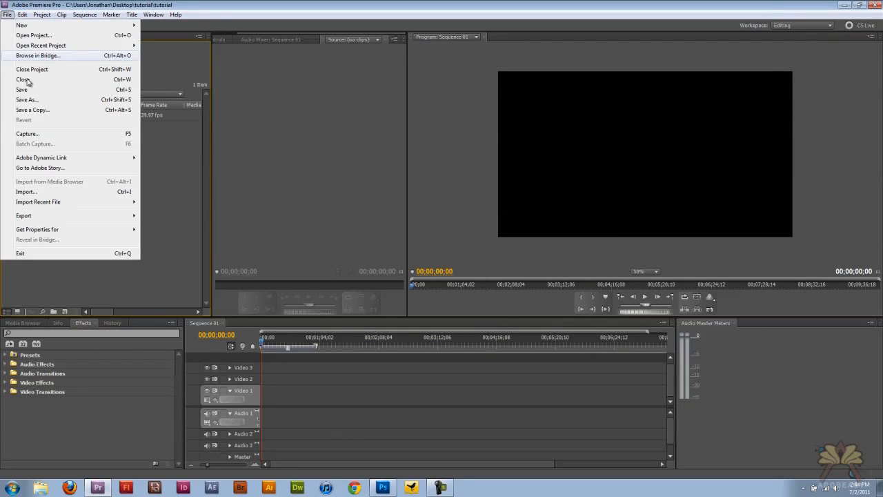
{"action": "left_click", "coordinate": [26, 191]}
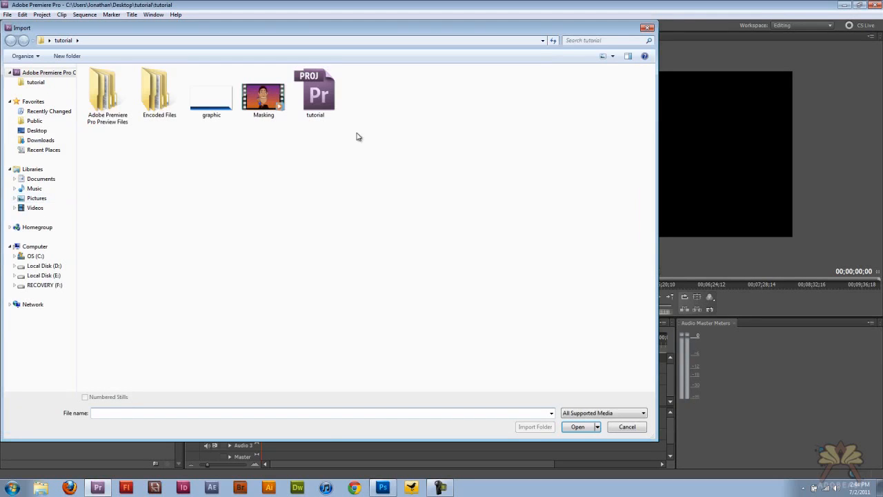
{"action": "left_click", "coordinate": [575, 426]}
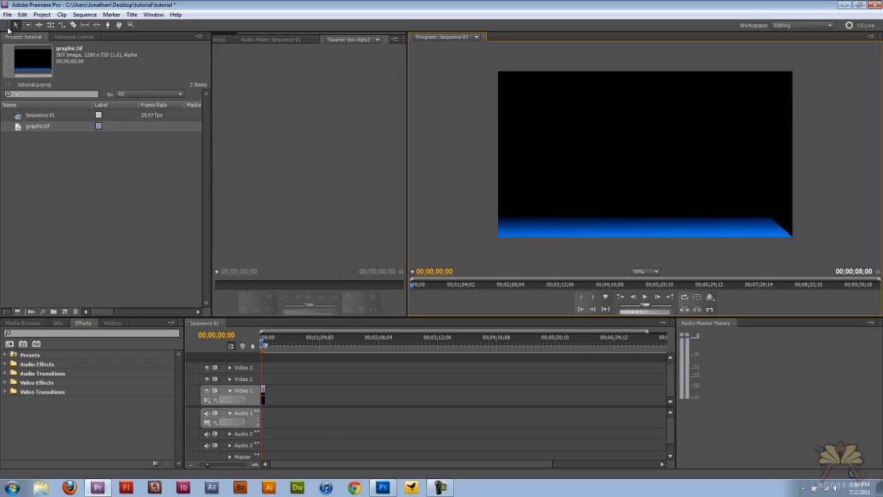
Import Masking.mpg and stretch graphic.tif on Video 2 to the video's full length
{"action": "left_click", "coordinate": [7, 14]}
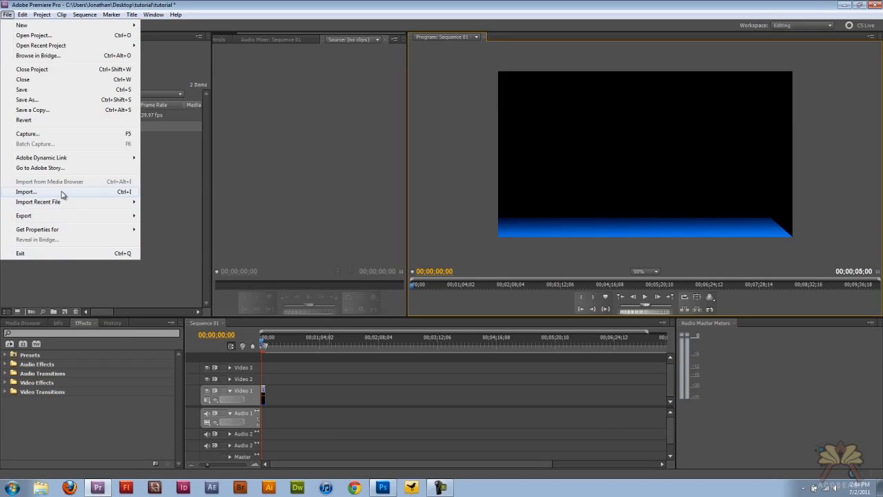
{"action": "left_click", "coordinate": [27, 191]}
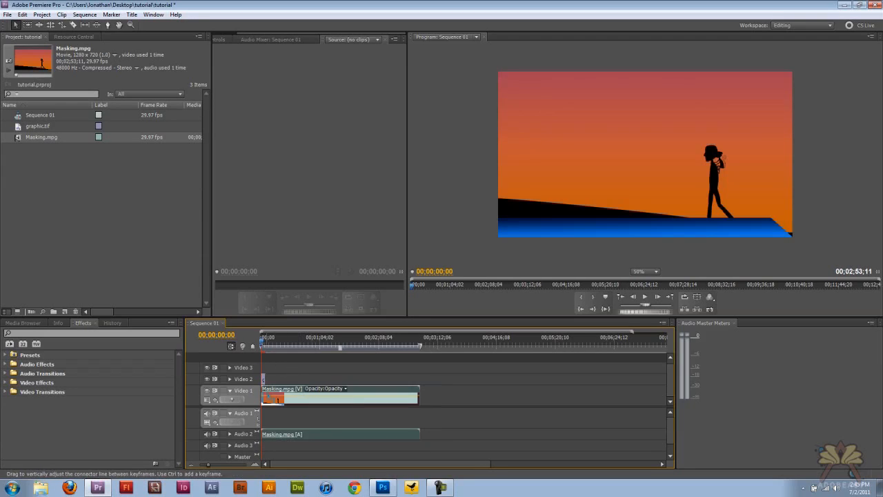
{"action": "left_click", "coordinate": [301, 344]}
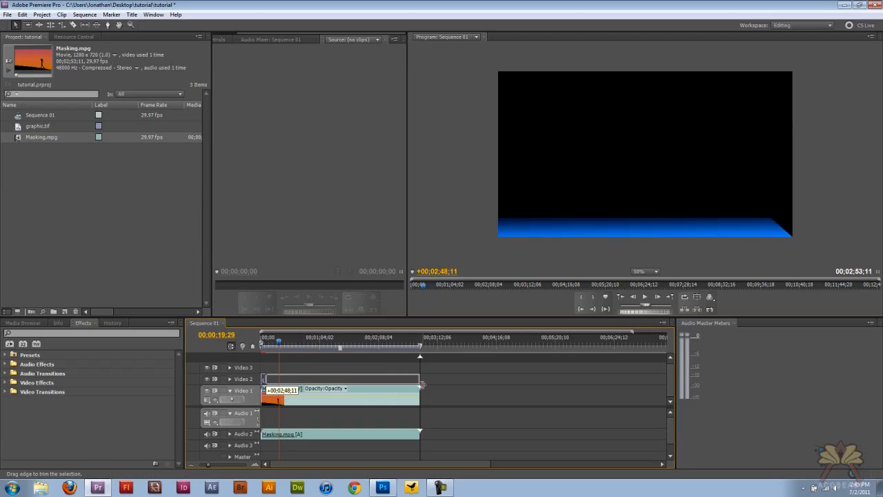
{"action": "left_click", "coordinate": [296, 342]}
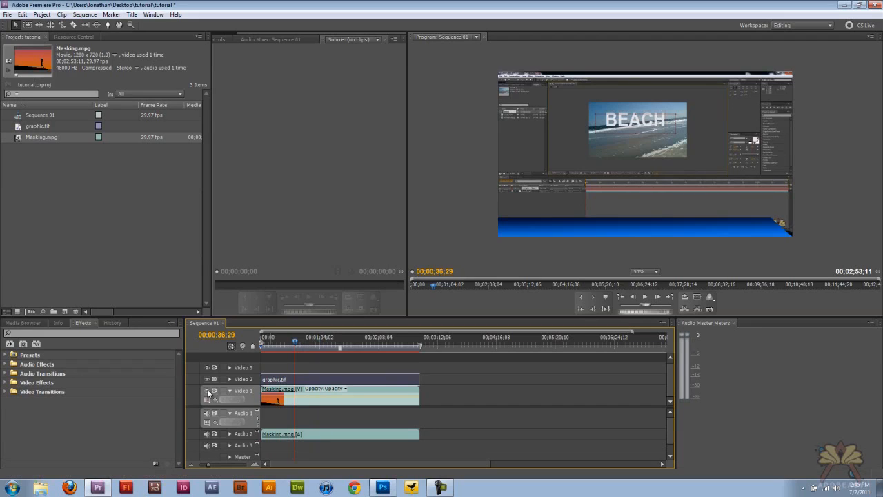
{"action": "mouse_move", "coordinate": [215, 394]}
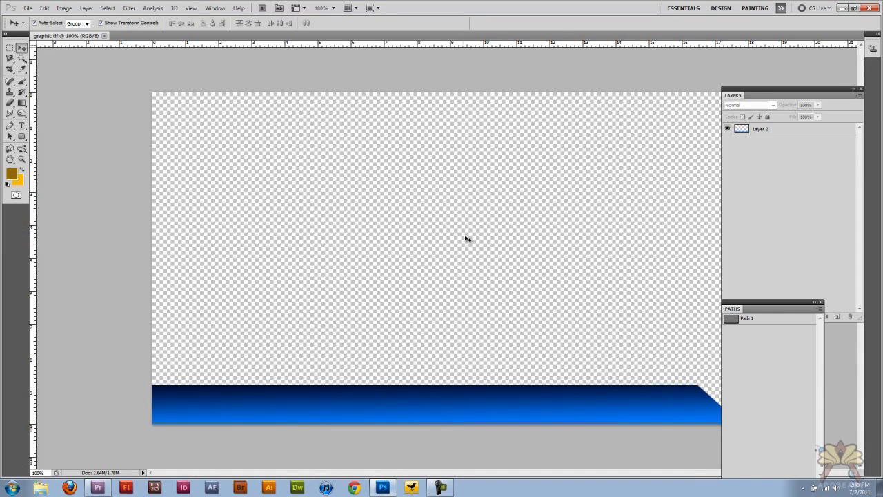
Open logo.psd from the desktop folders in Photoshop
{"action": "left_click", "coordinate": [45, 8]}
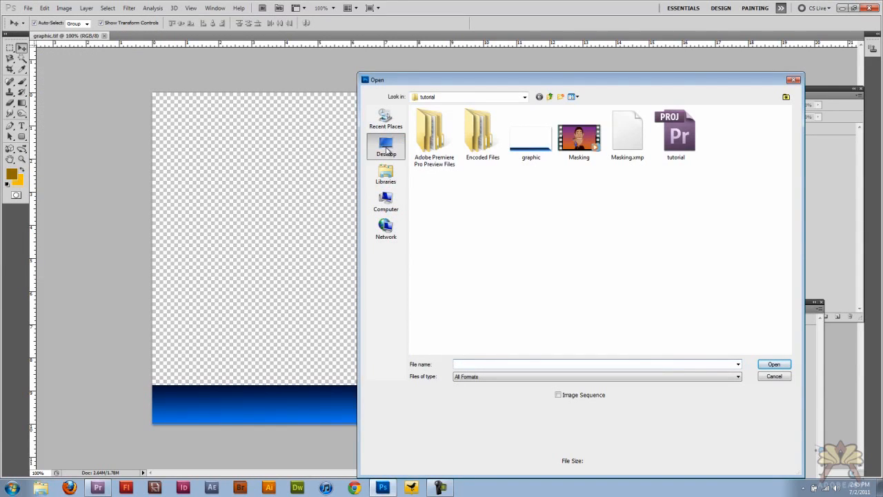
{"action": "left_click", "coordinate": [385, 145]}
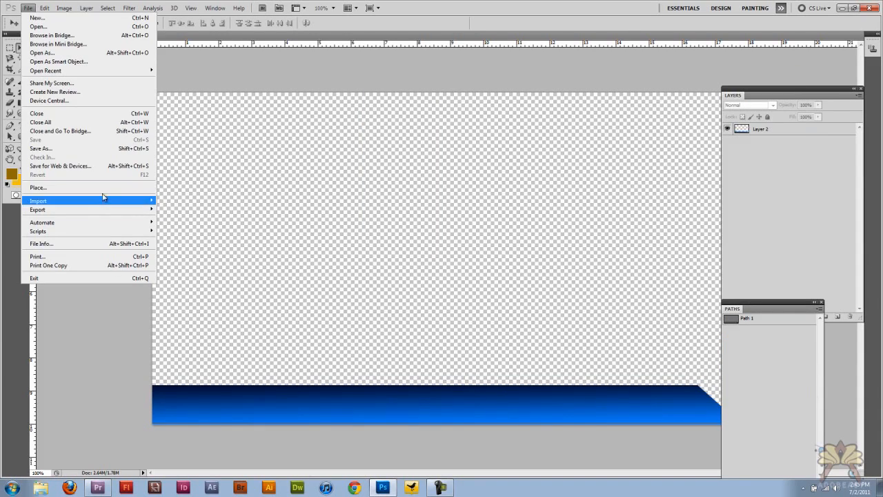
{"action": "mouse_move", "coordinate": [102, 71]}
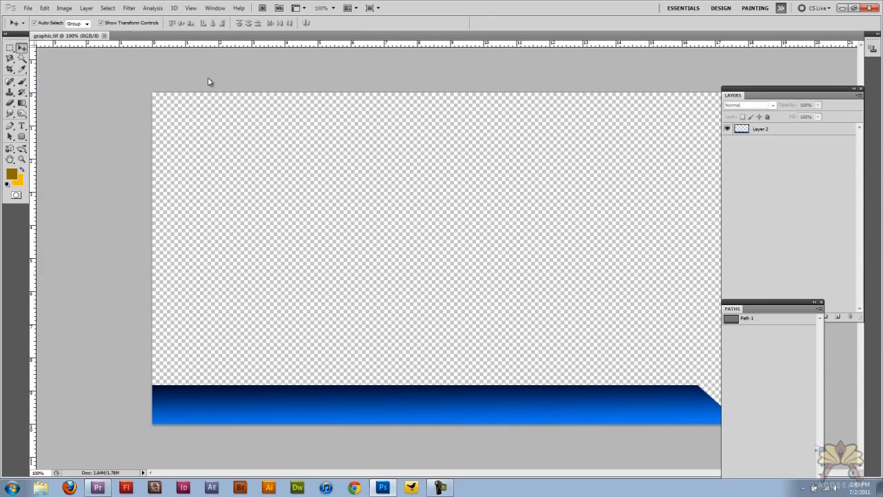
{"action": "left_click", "coordinate": [155, 36]}
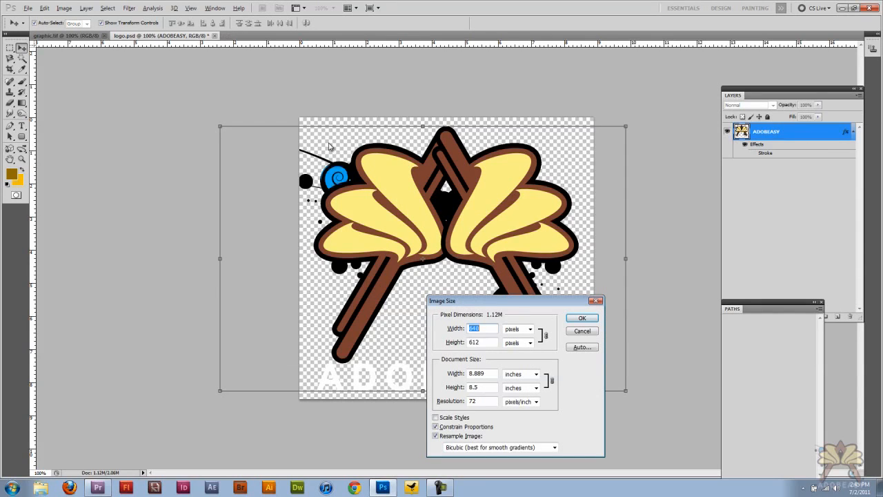
Resize the logo to 150 pixels wide and begin saving it as a new file
{"action": "left_click", "coordinate": [479, 329]}
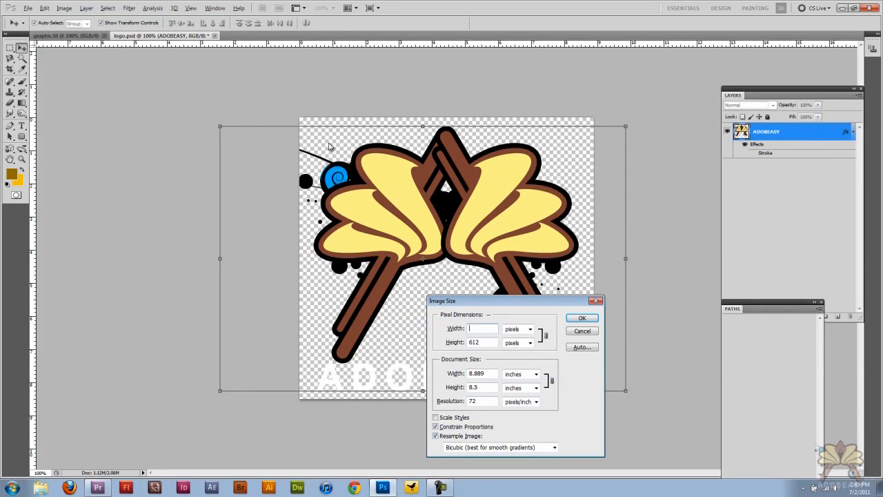
{"action": "type", "text": "10"}
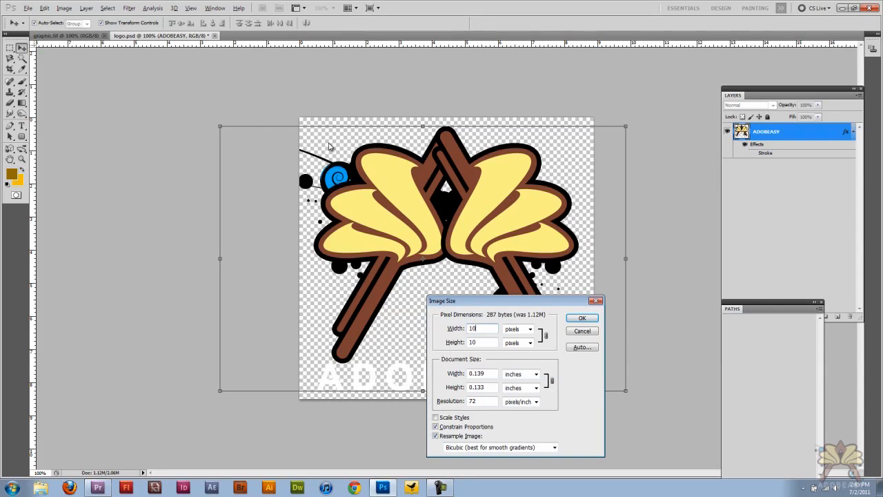
{"action": "type", "text": "150"}
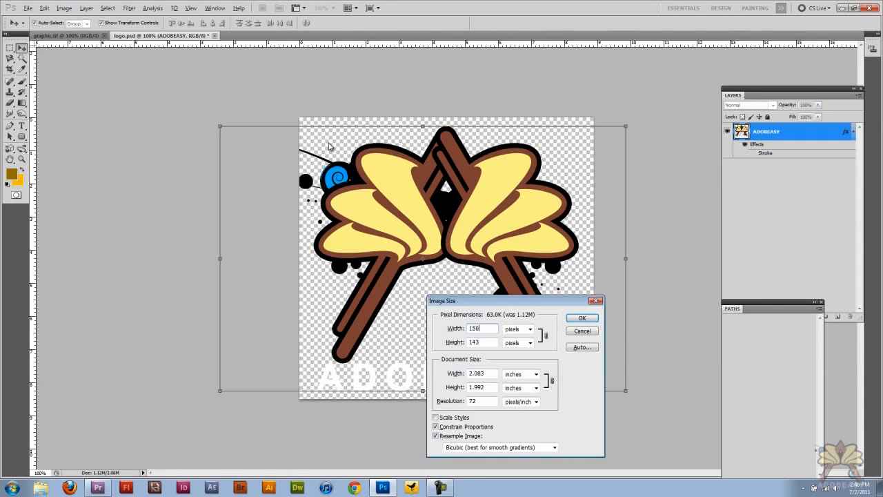
{"action": "left_click", "coordinate": [582, 317]}
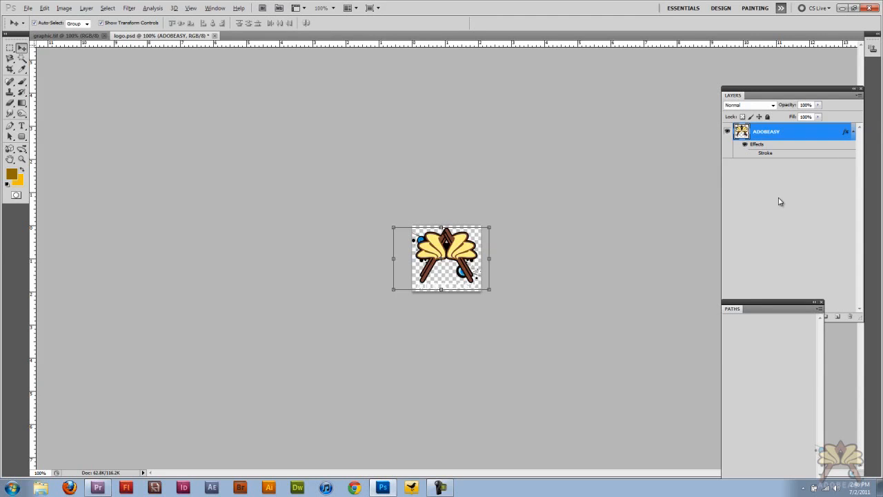
{"action": "key", "text": "ctrl+shift+s"}
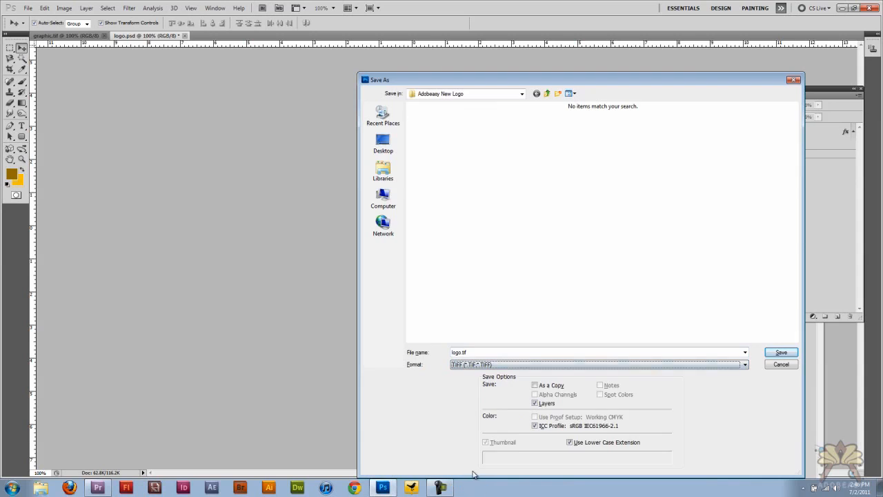
{"action": "mouse_move", "coordinate": [307, 100]}
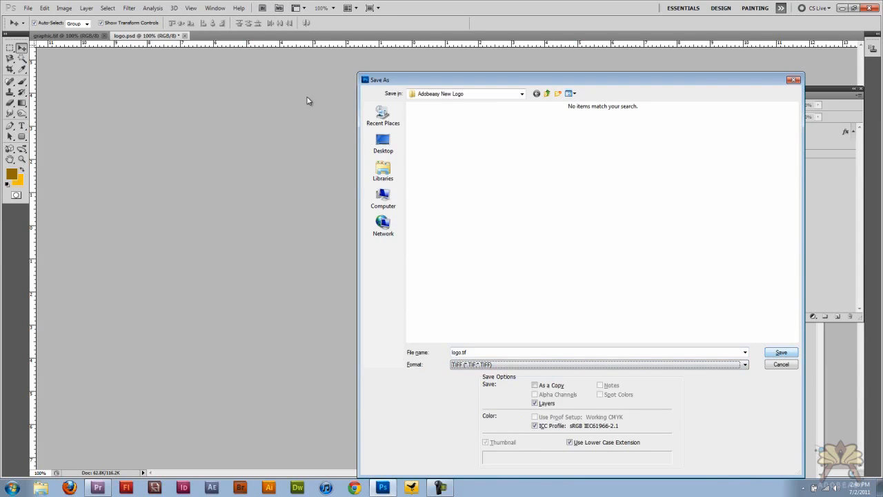
Save logo.tif into the tutorial folder, accepting the TIFF options and layers warning
{"action": "left_click", "coordinate": [382, 141]}
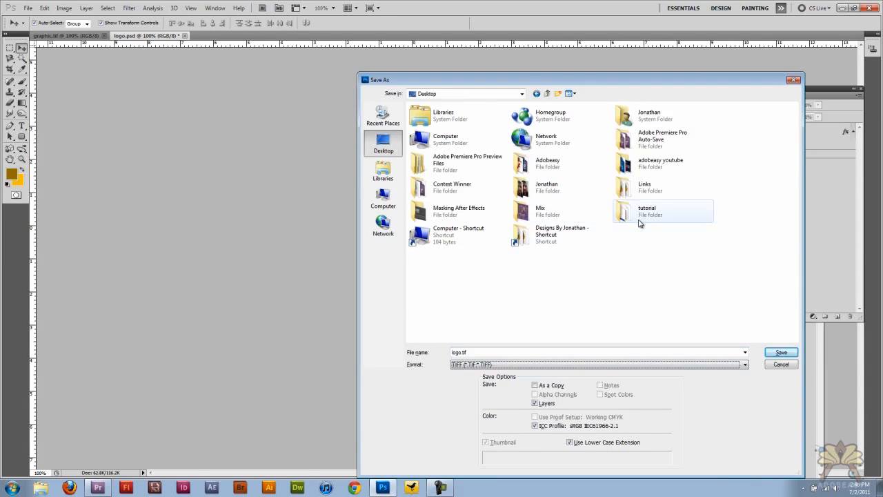
{"action": "left_click", "coordinate": [781, 352]}
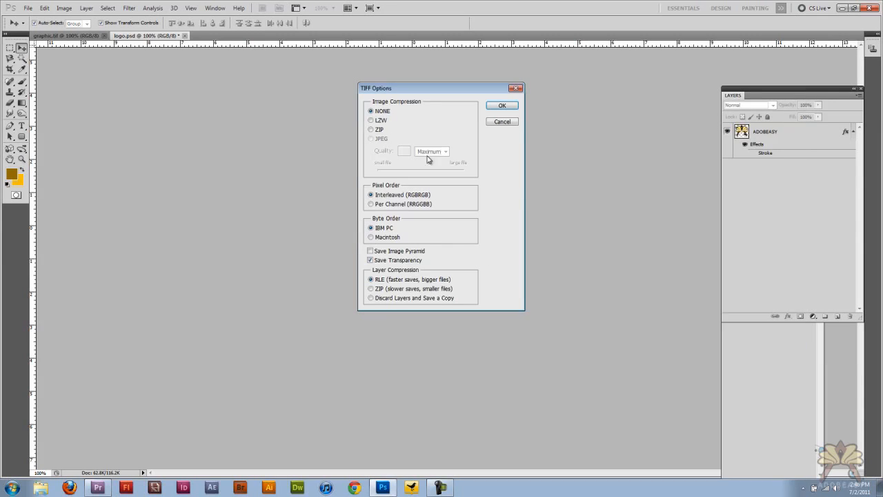
{"action": "left_click", "coordinate": [501, 105]}
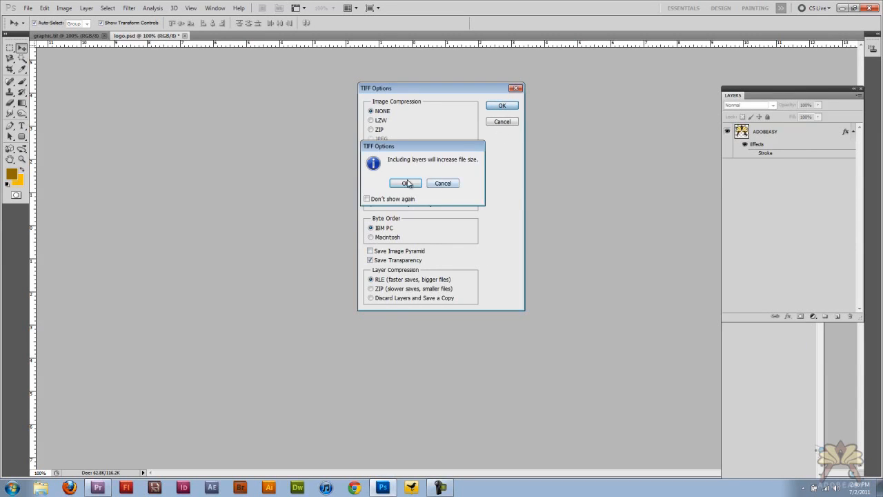
{"action": "left_click", "coordinate": [404, 183]}
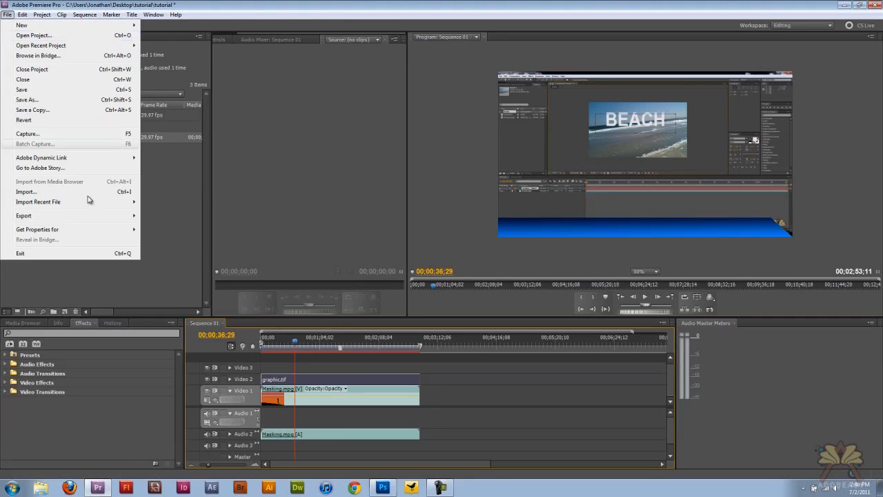
Import logo.tif from the tutorial folder into the project
{"action": "left_click", "coordinate": [26, 191]}
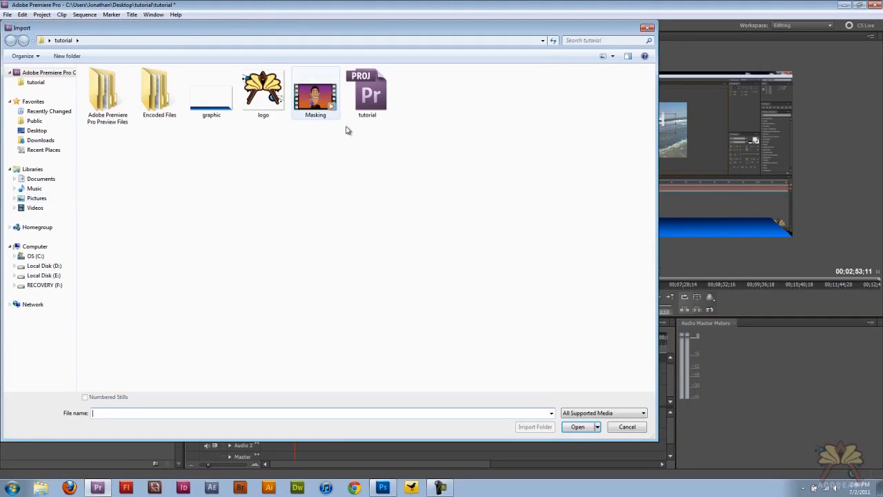
{"action": "left_click", "coordinate": [576, 427]}
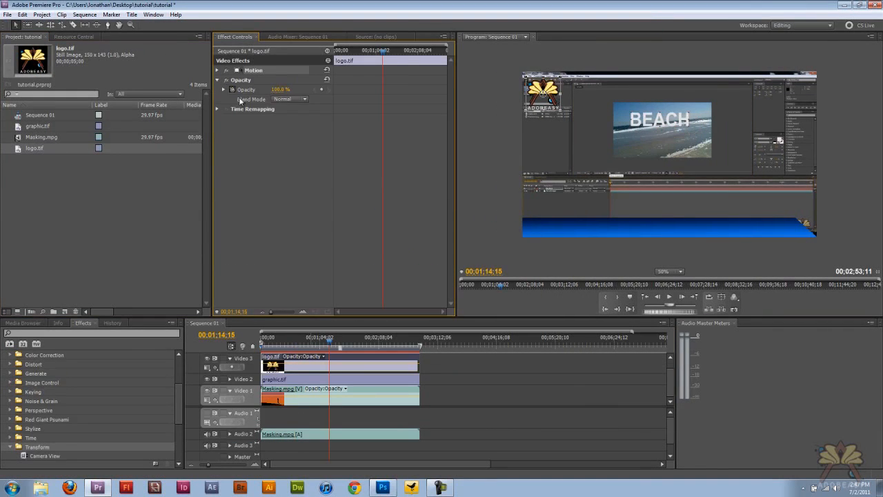
Drag the logo.tif clip's opacity down to about 52% in Effect Controls
{"action": "left_click_drag", "start_coordinate": [279, 89], "coordinate": [279, 89]}
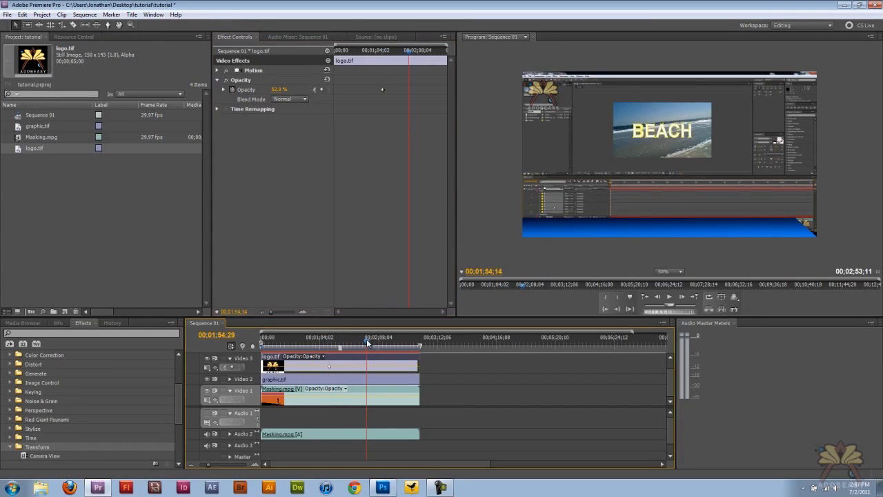
{"action": "left_click", "coordinate": [321, 336]}
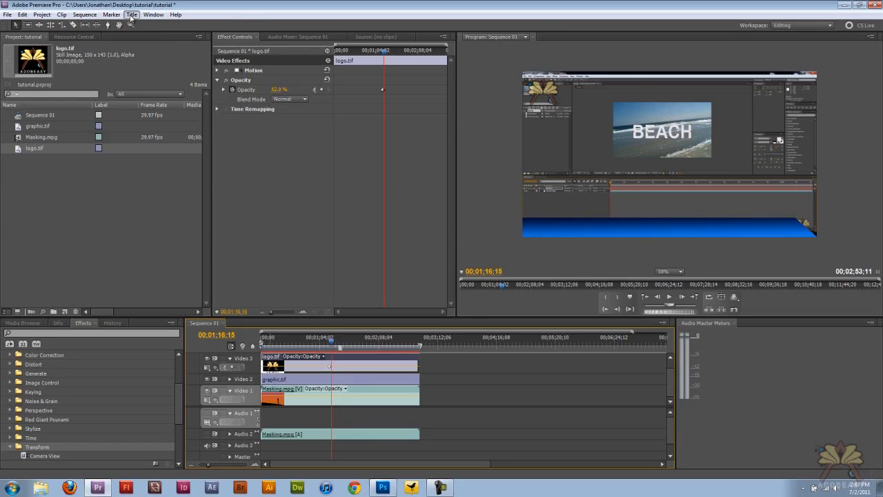
Create Title 01 as a default still title and type its caption on the blue bar
{"action": "left_click", "coordinate": [128, 15]}
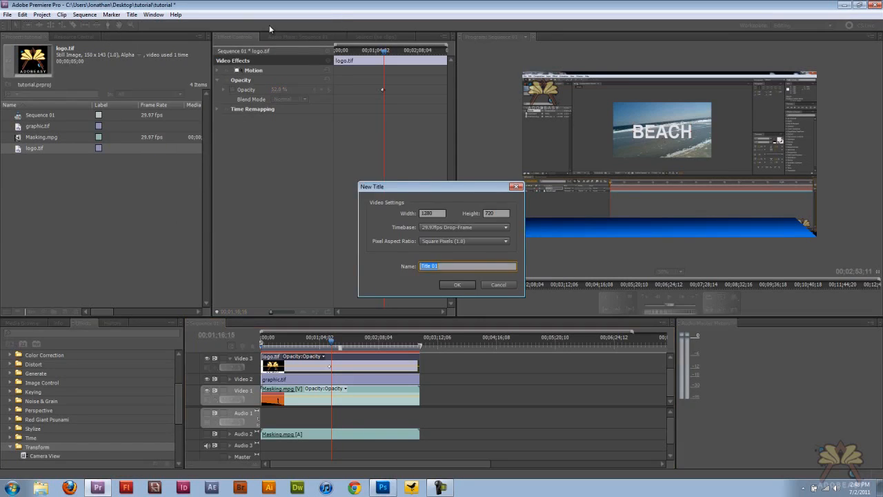
{"action": "left_click", "coordinate": [458, 284]}
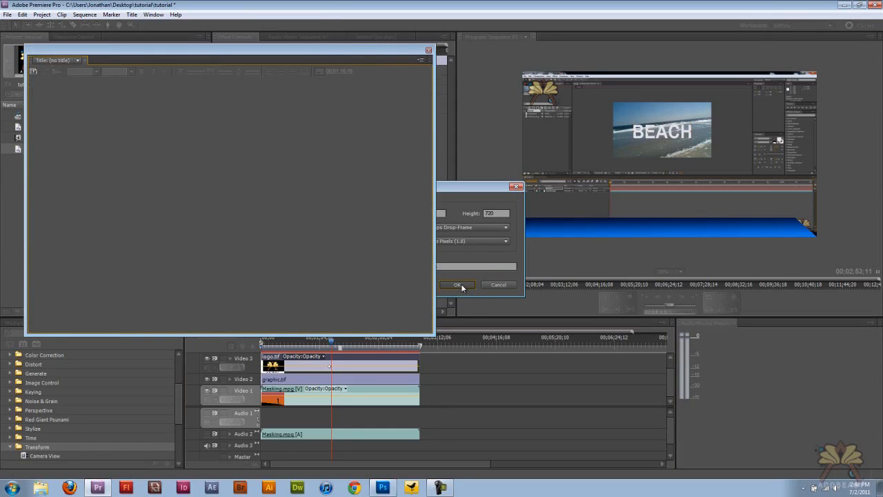
{"action": "left_click", "coordinate": [458, 285]}
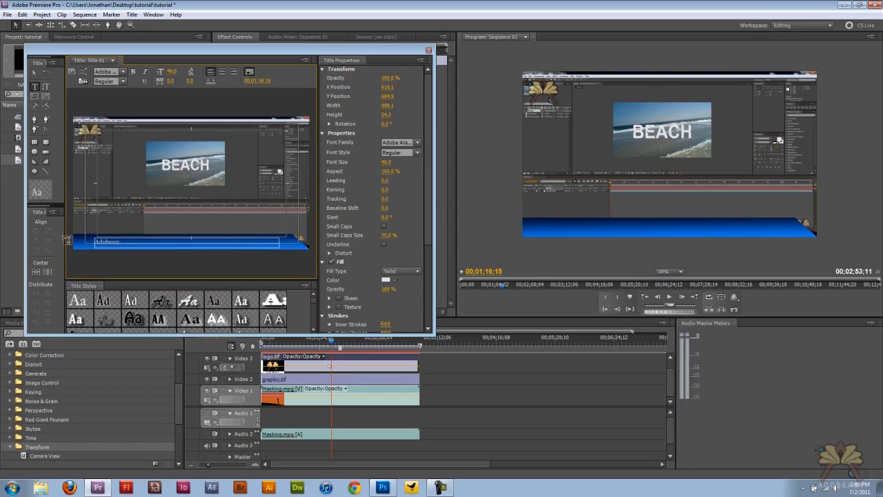
{"action": "type", "text": "Tips a"}
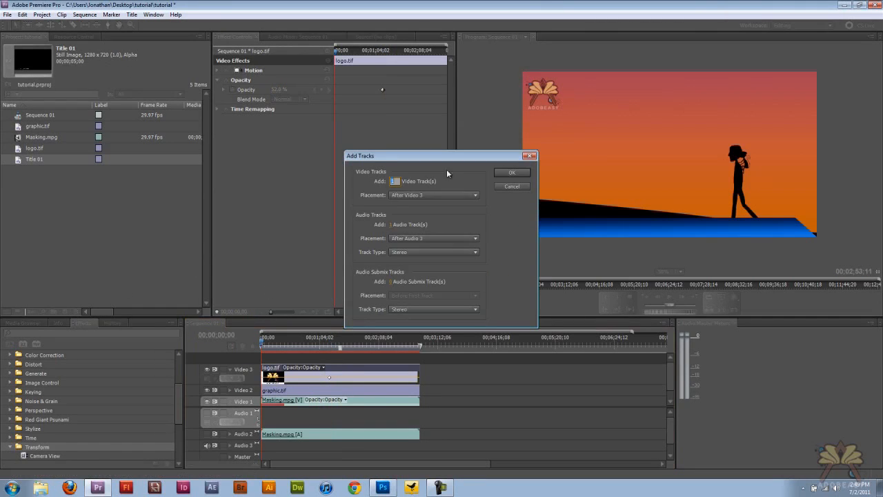
Add a video track placed before the first track for Title 01
{"action": "left_click", "coordinate": [436, 194]}
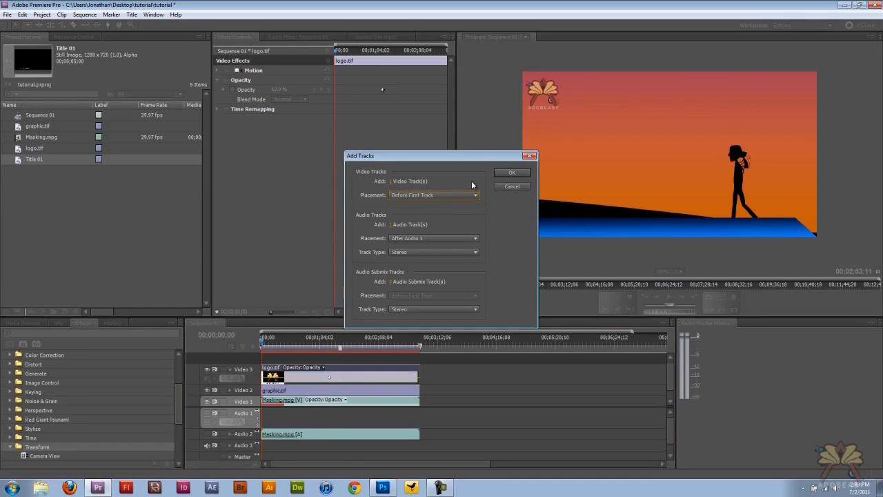
{"action": "left_click", "coordinate": [514, 172]}
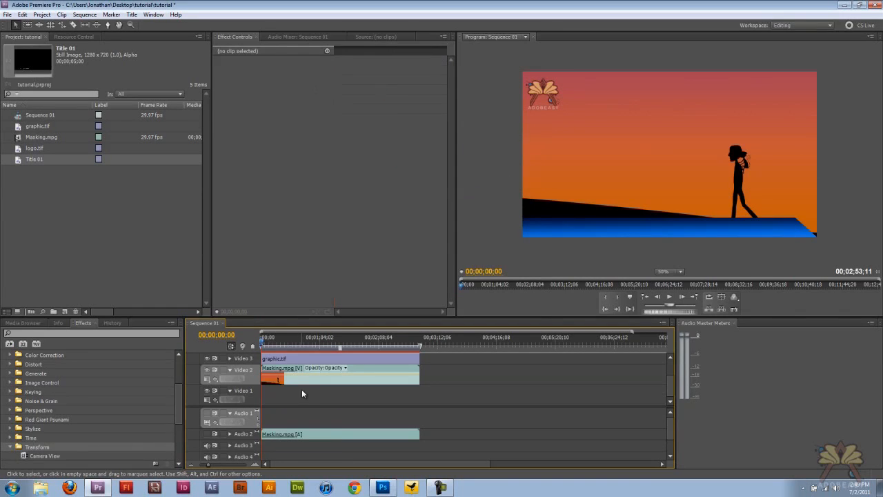
{"action": "left_click", "coordinate": [338, 380]}
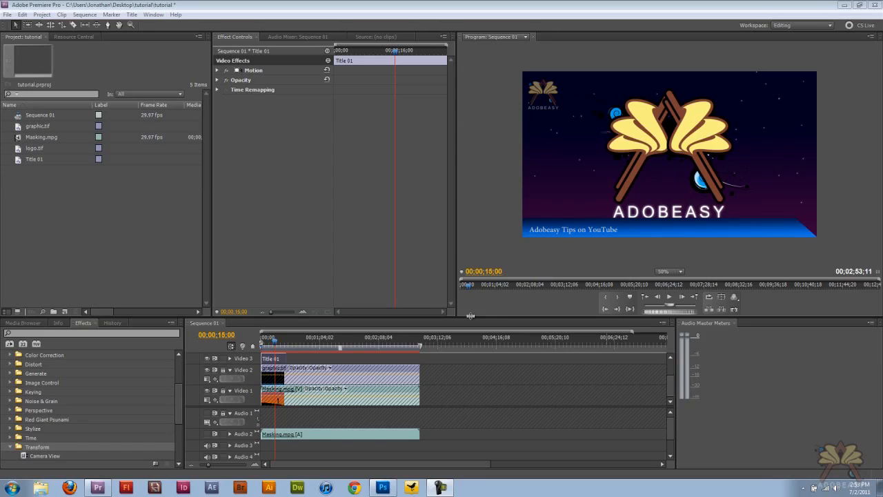
{"action": "mouse_move", "coordinate": [439, 242]}
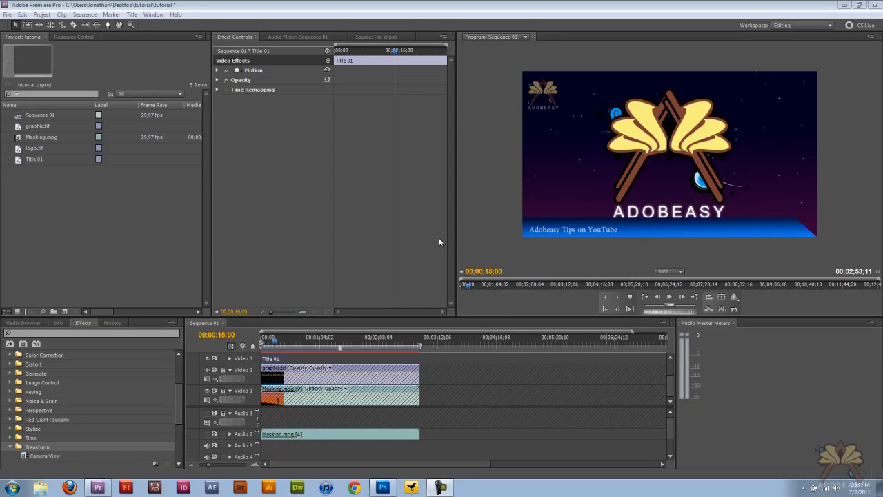
Duplicate Title 01 in the Project panel and rename the copy 'title2'
{"action": "left_click", "coordinate": [34, 159]}
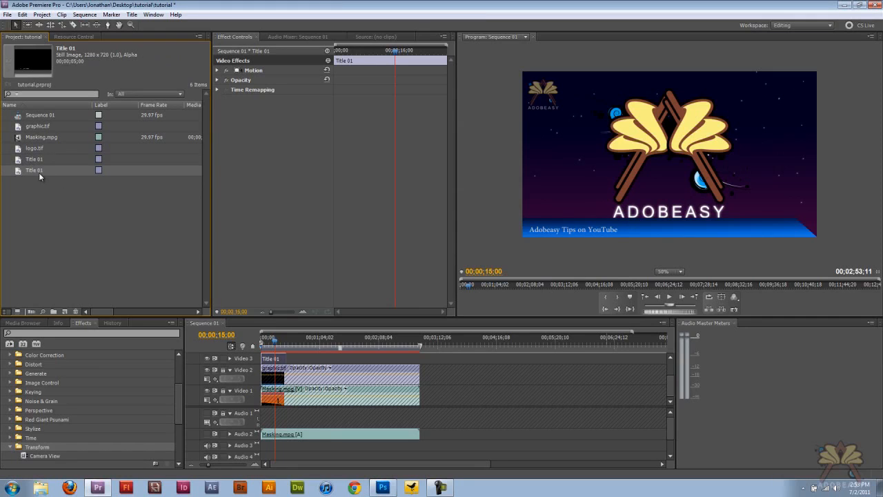
{"action": "double_click", "coordinate": [35, 169]}
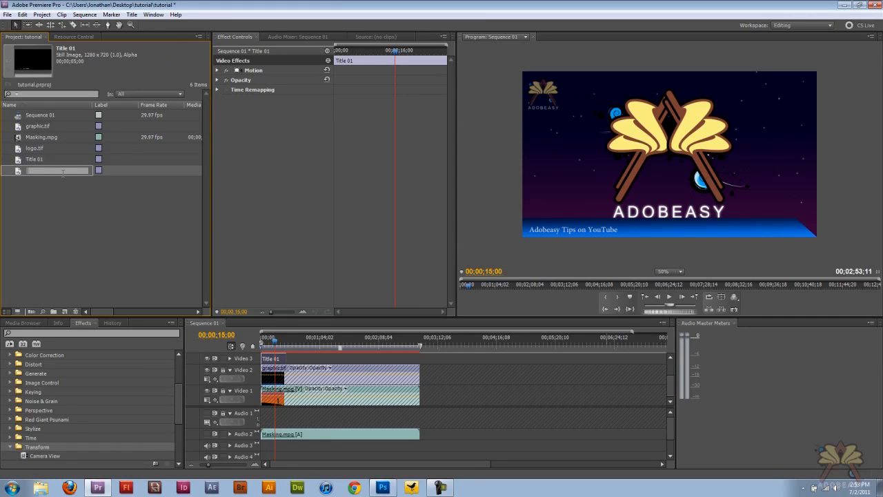
{"action": "type", "text": "title2"}
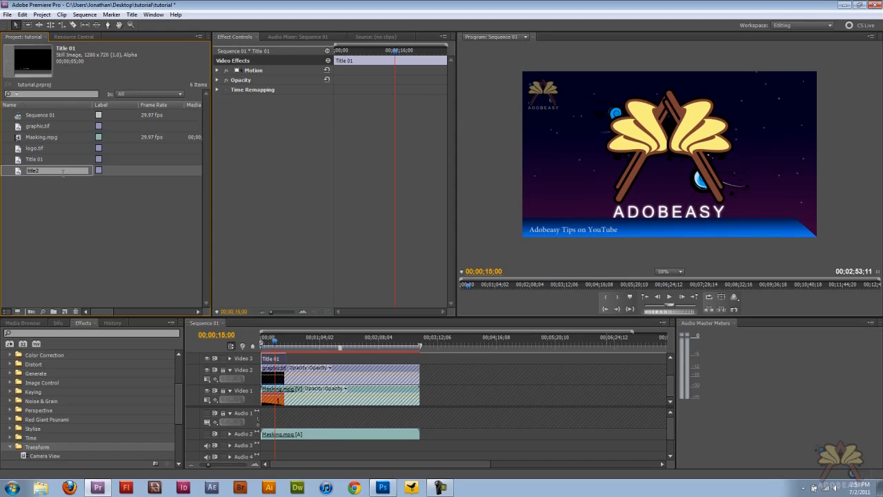
{"action": "double_click", "coordinate": [33, 171]}
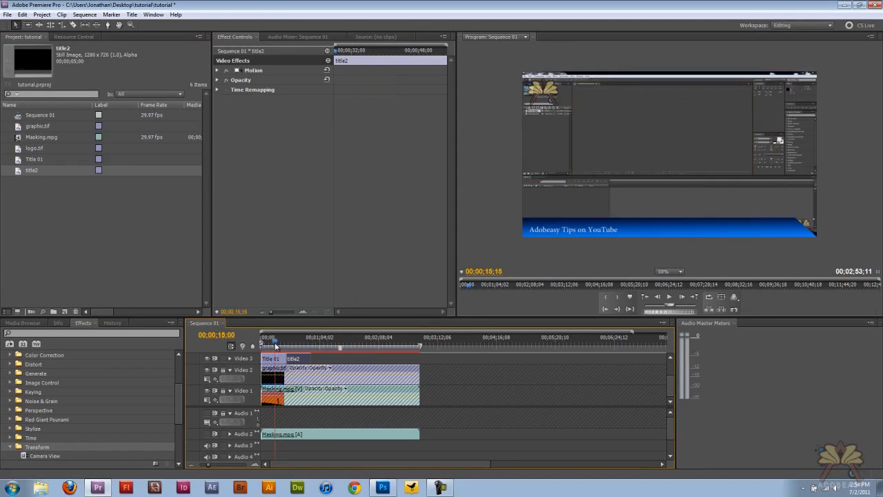
Lengthen the title2 clip on Video 3, then select the Title 01 clip
{"action": "left_click_drag", "start_coordinate": [275, 343], "coordinate": [285, 343]}
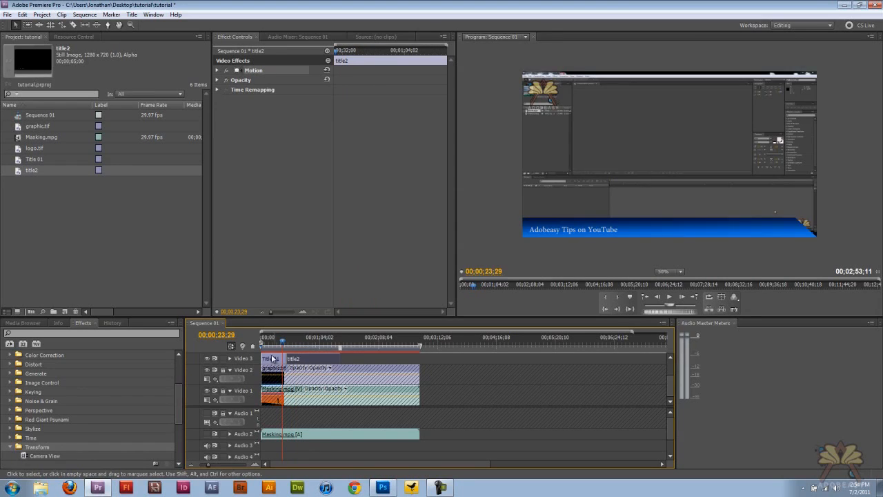
{"action": "left_click", "coordinate": [269, 358]}
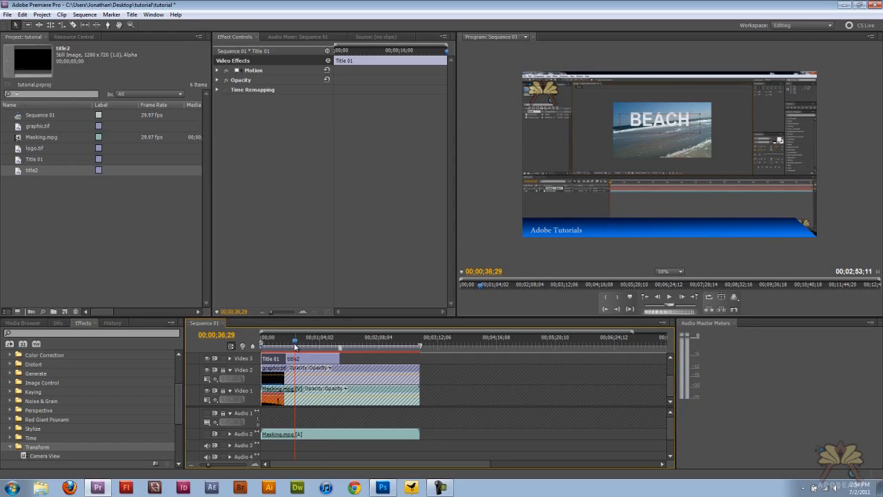
{"action": "mouse_move", "coordinate": [301, 347]}
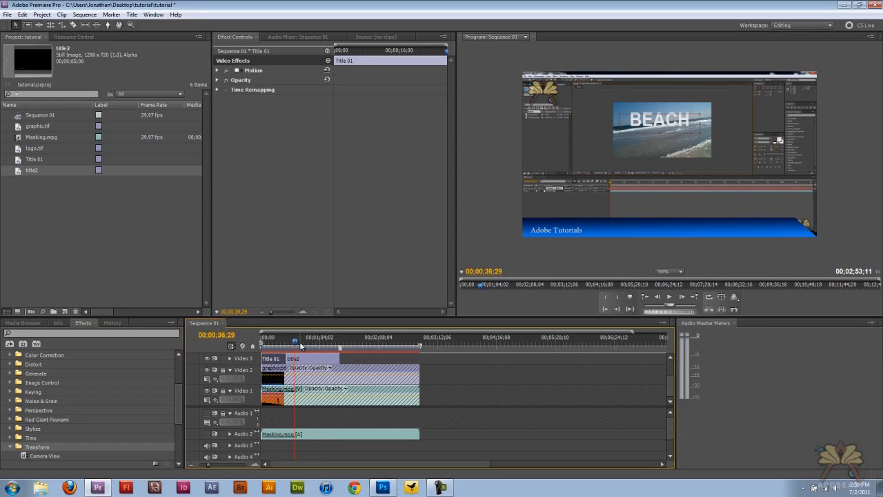